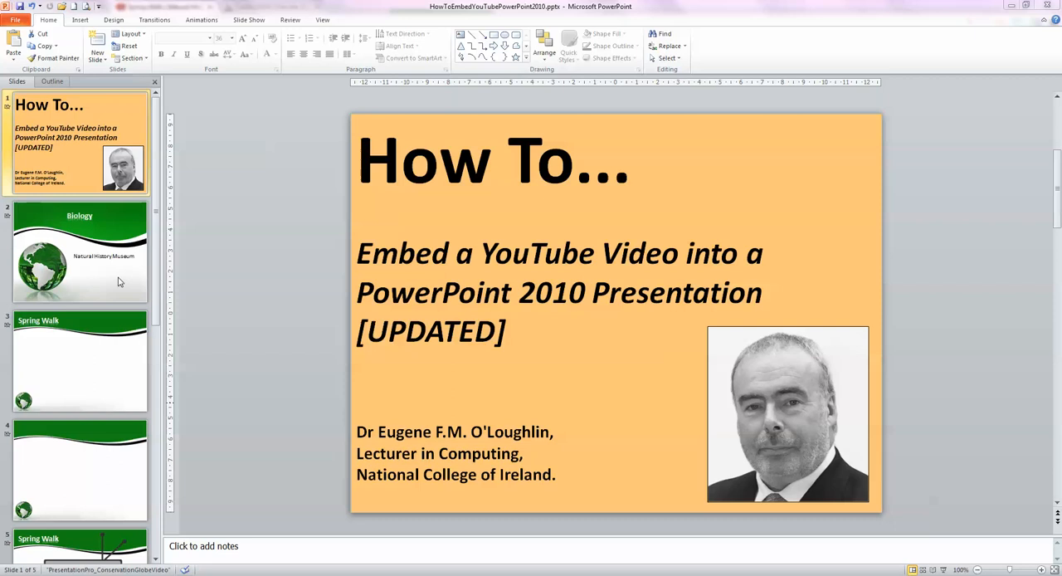
- Move from the Biology slide to slide 3, the empty Spring Walk slide
{"action": "left_click", "coordinate": [80, 251]}
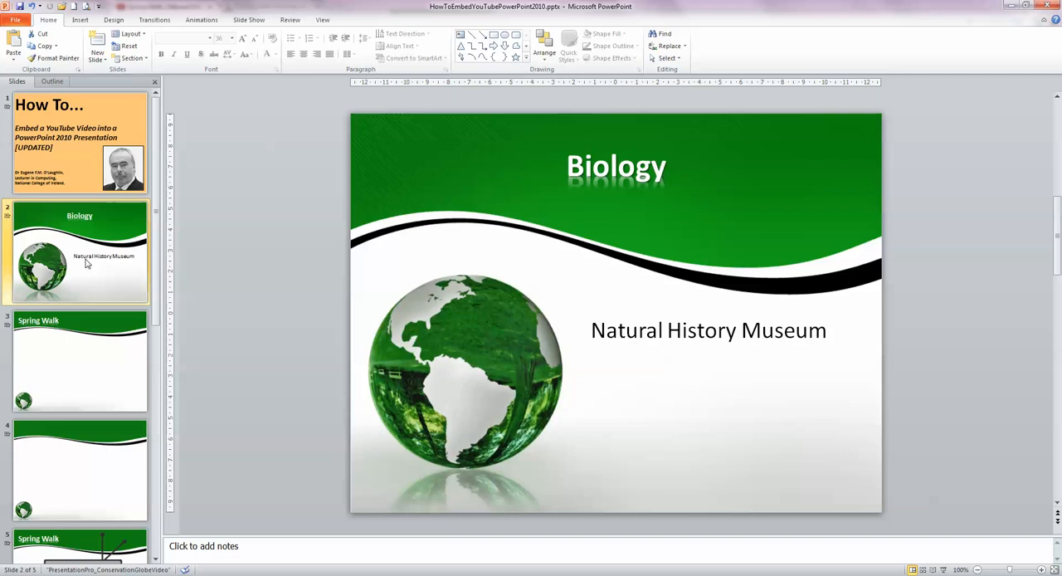
{"action": "left_click", "coordinate": [79, 359]}
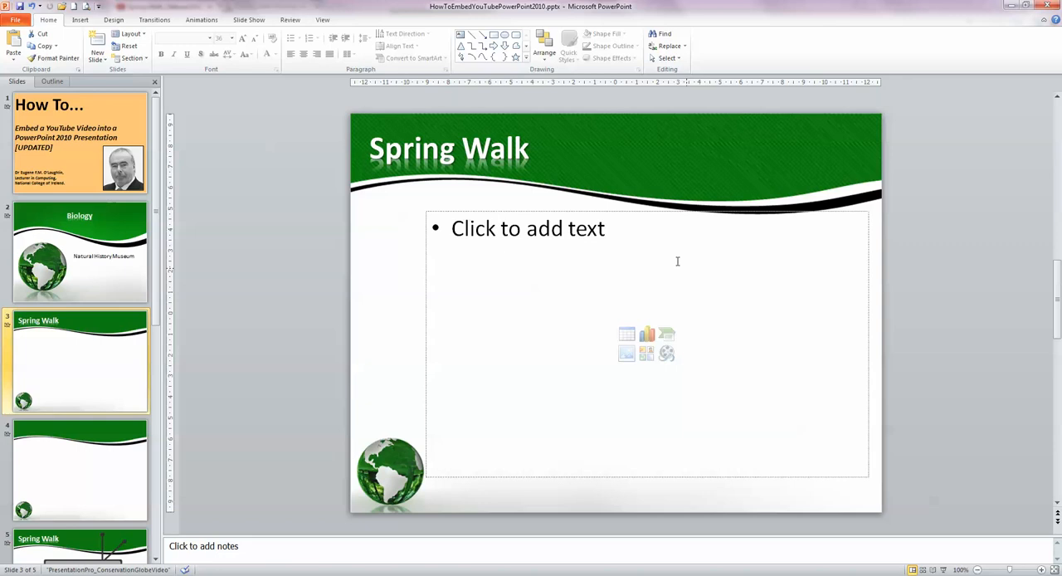
{"action": "mouse_move", "coordinate": [560, 321]}
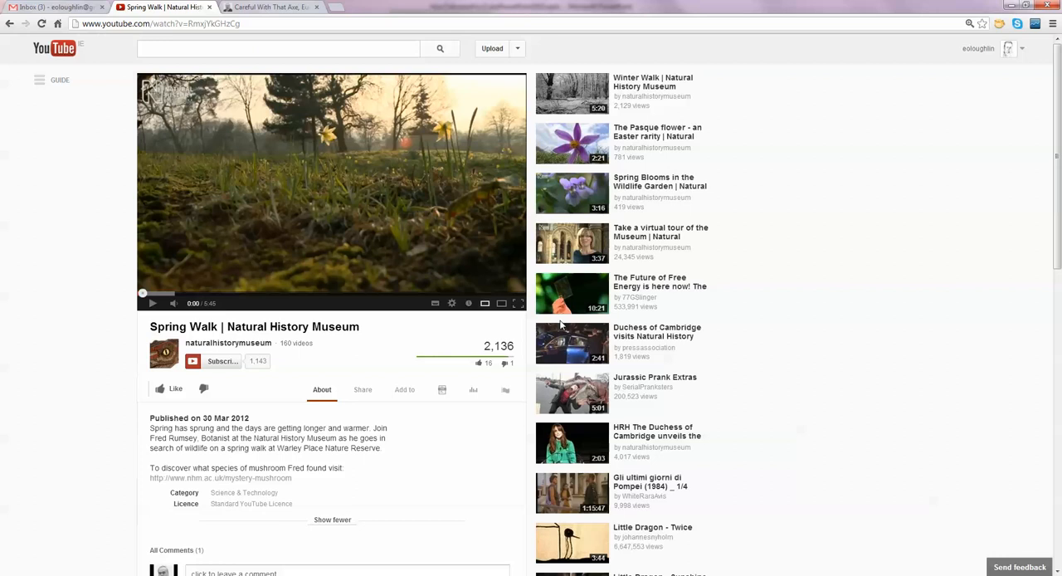
{"action": "mouse_move", "coordinate": [362, 390]}
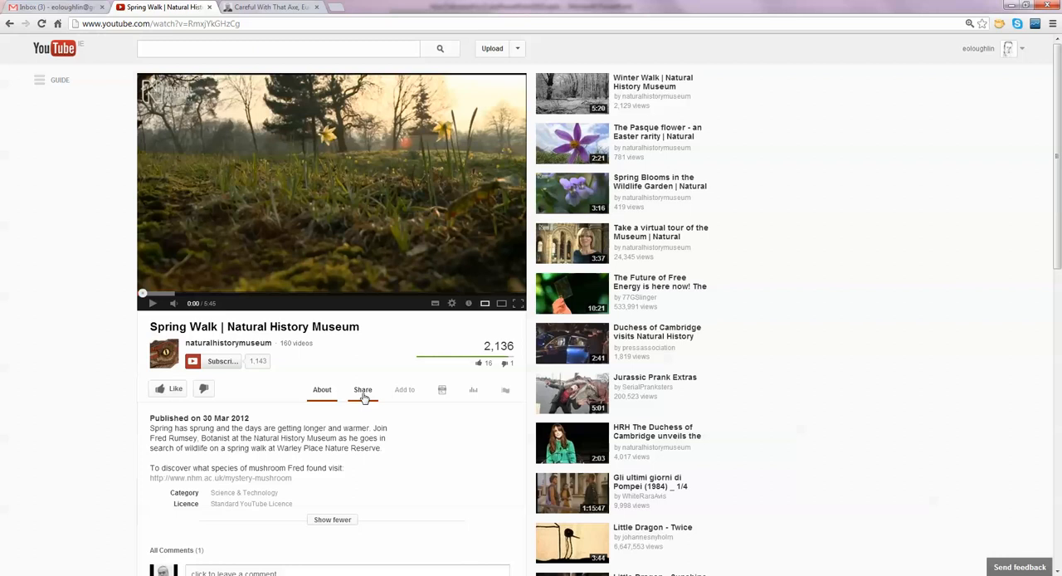
- Show the Share options and short link for the Spring Walk video on YouTube
{"action": "left_click", "coordinate": [362, 390]}
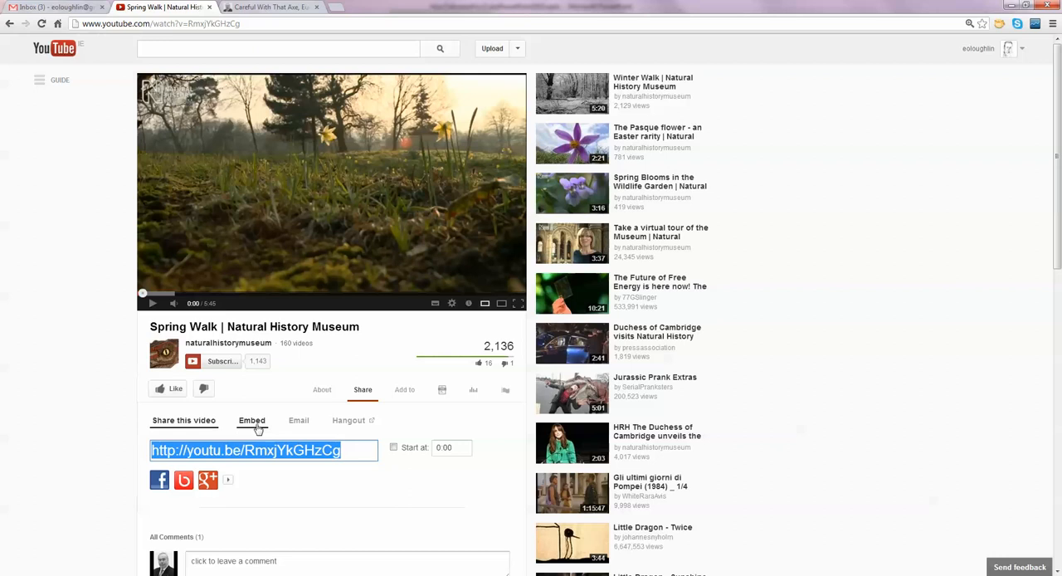
- Display the Spring Walk video's embed code using the old embed code at 853 × 480
{"action": "left_click", "coordinate": [251, 420]}
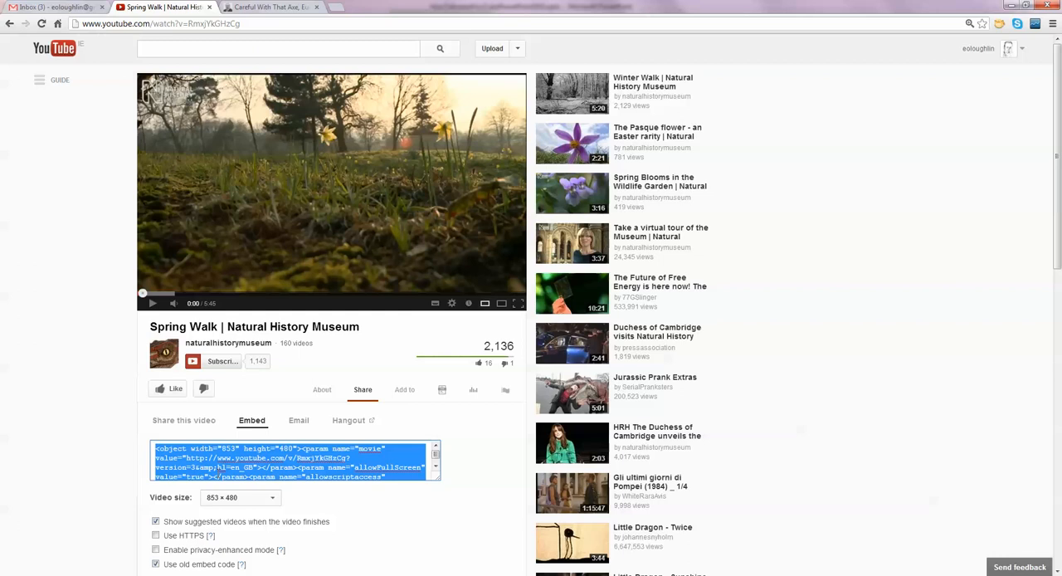
{"action": "mouse_move", "coordinate": [379, 520]}
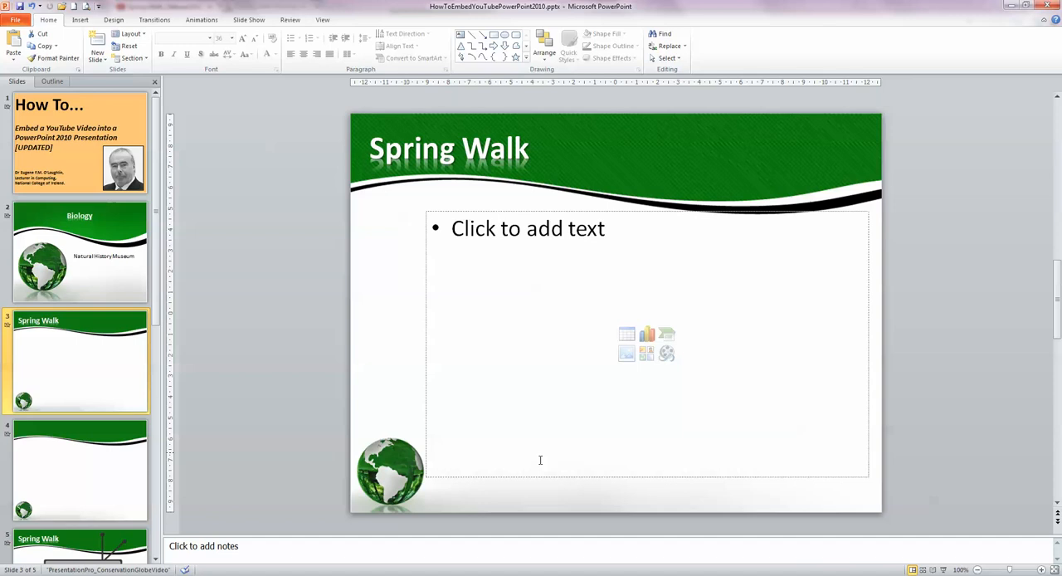
- Open the Insert Video From Web Site dialog from the Insert tab's Video menu
{"action": "left_click", "coordinate": [80, 19]}
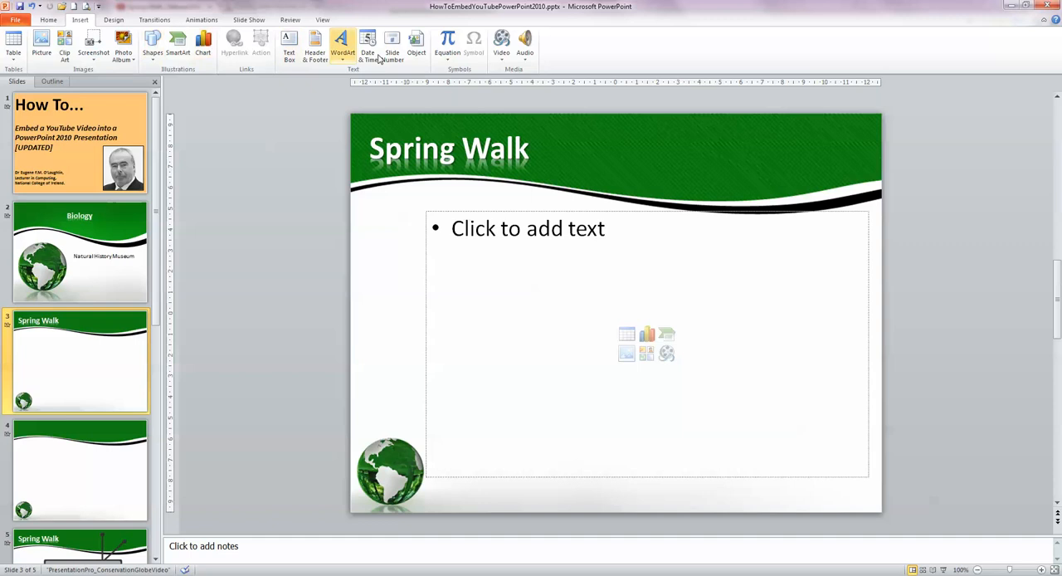
{"action": "left_click", "coordinate": [500, 43]}
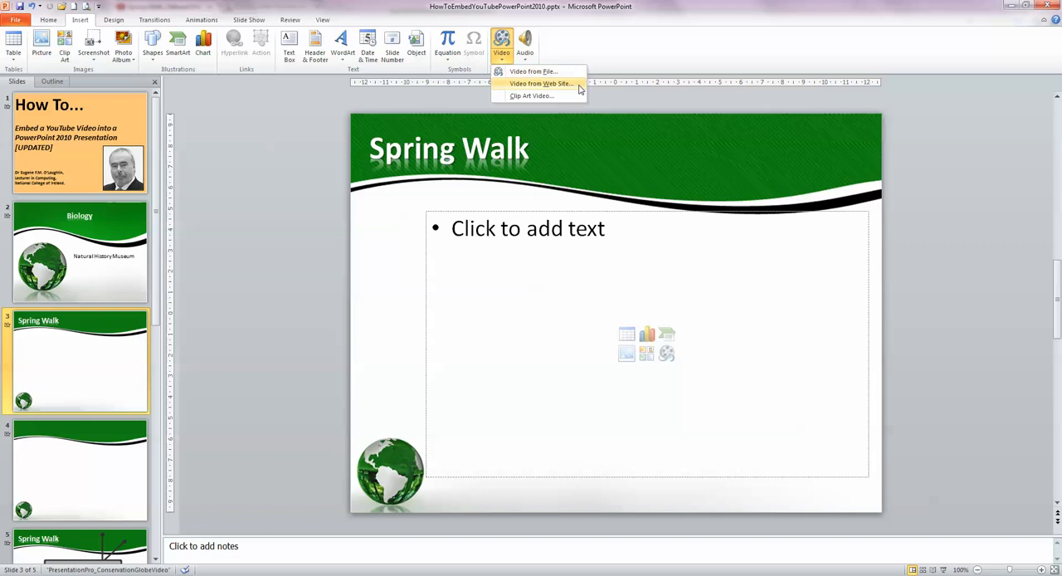
{"action": "left_click", "coordinate": [540, 83]}
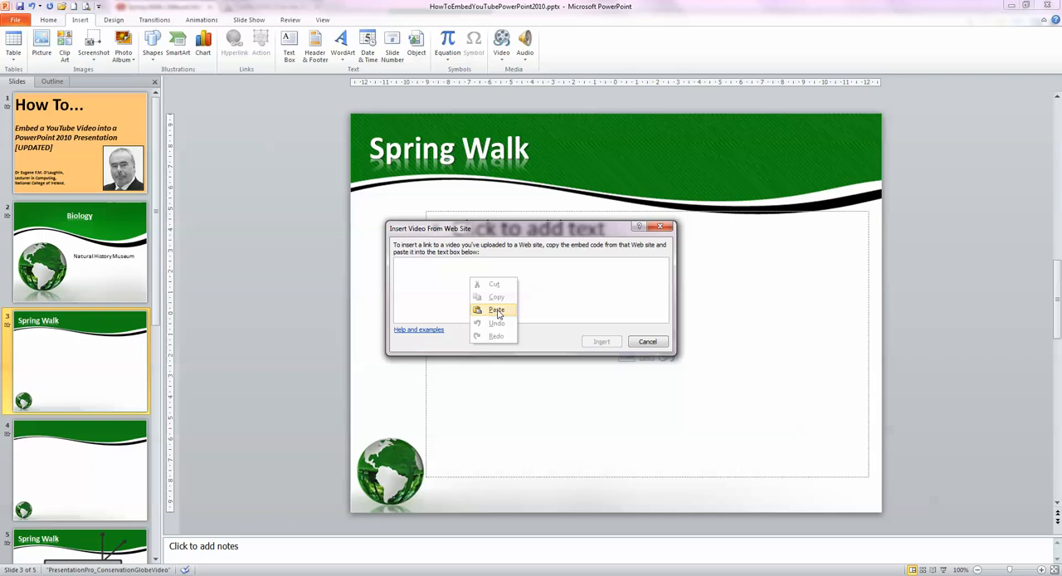
- Paste the YouTube embed code and insert the Spring Walk player on slide 3
{"action": "left_click", "coordinate": [496, 309]}
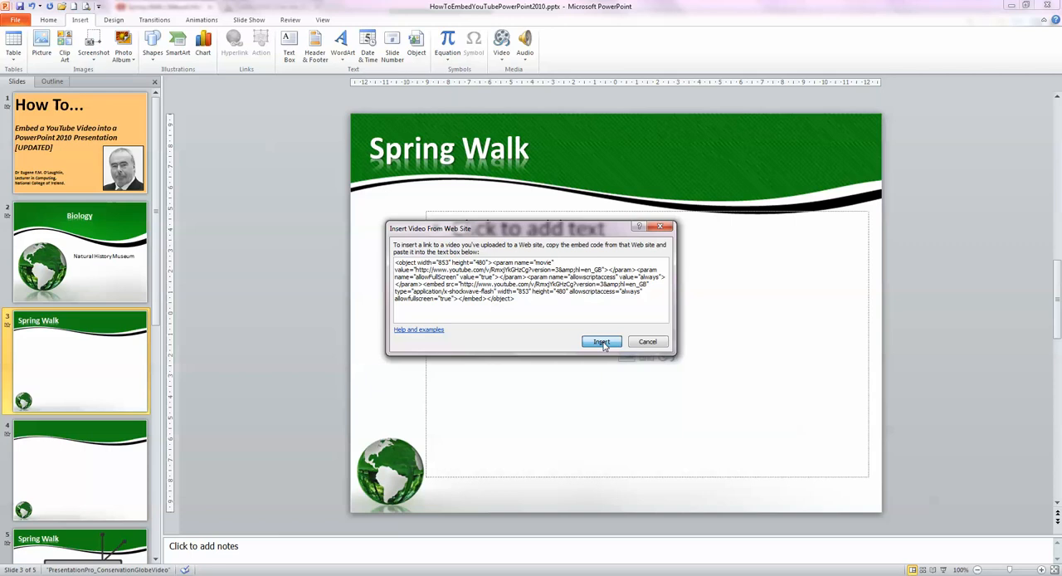
{"action": "left_click", "coordinate": [601, 341]}
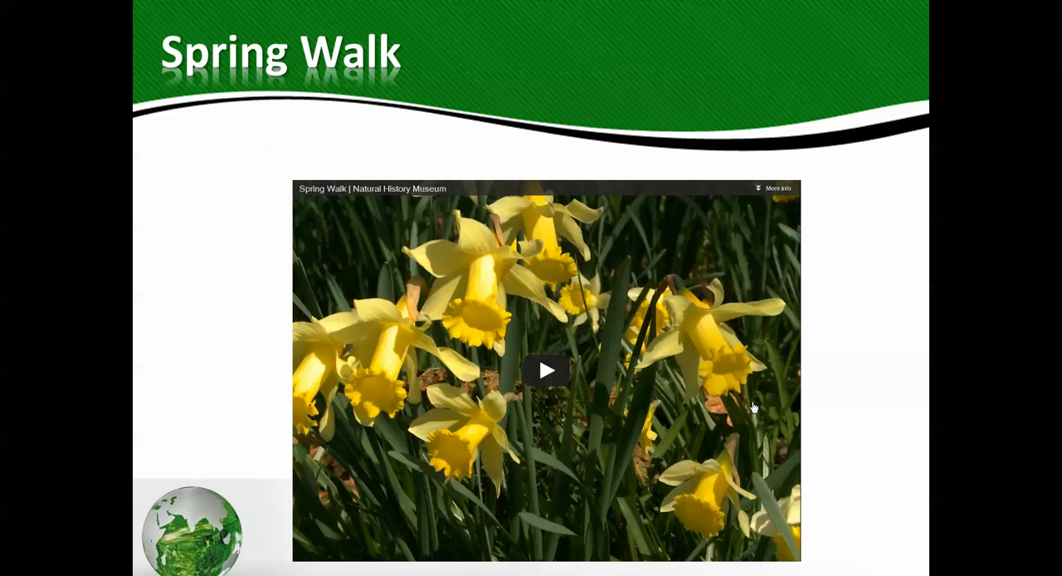
- Play the embedded Spring Walk video on slide 3 in the slideshow
{"action": "left_click", "coordinate": [546, 370]}
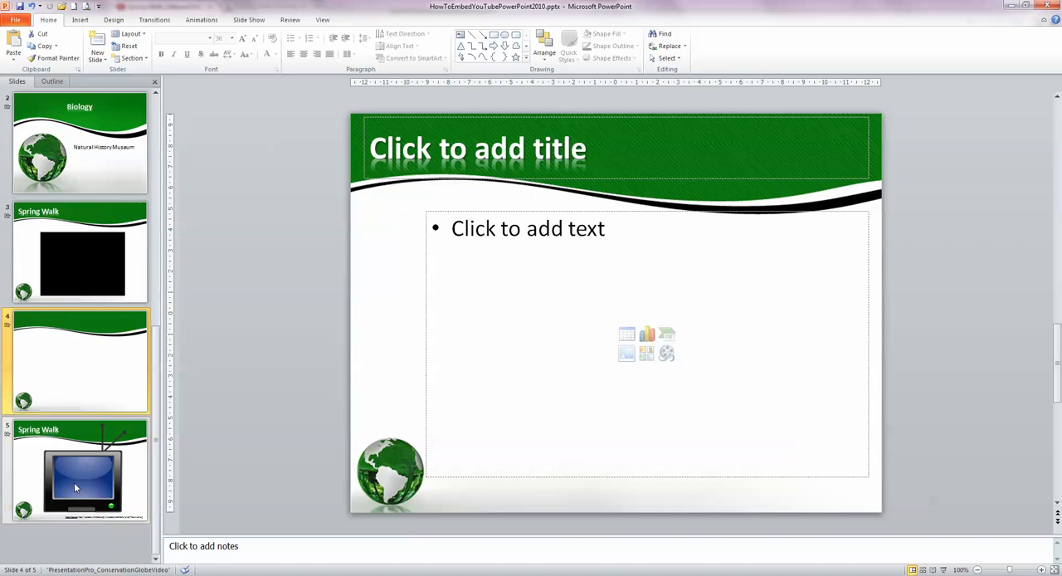
- Go to the TV monitor slide 5 and show the Insert Video options
{"action": "left_click", "coordinate": [80, 471]}
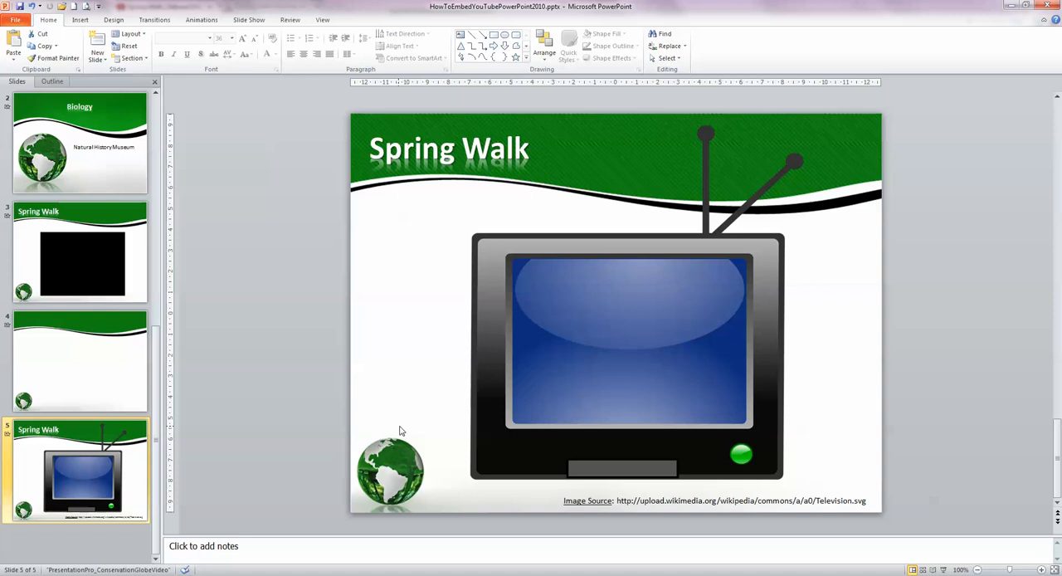
{"action": "left_click", "coordinate": [501, 41]}
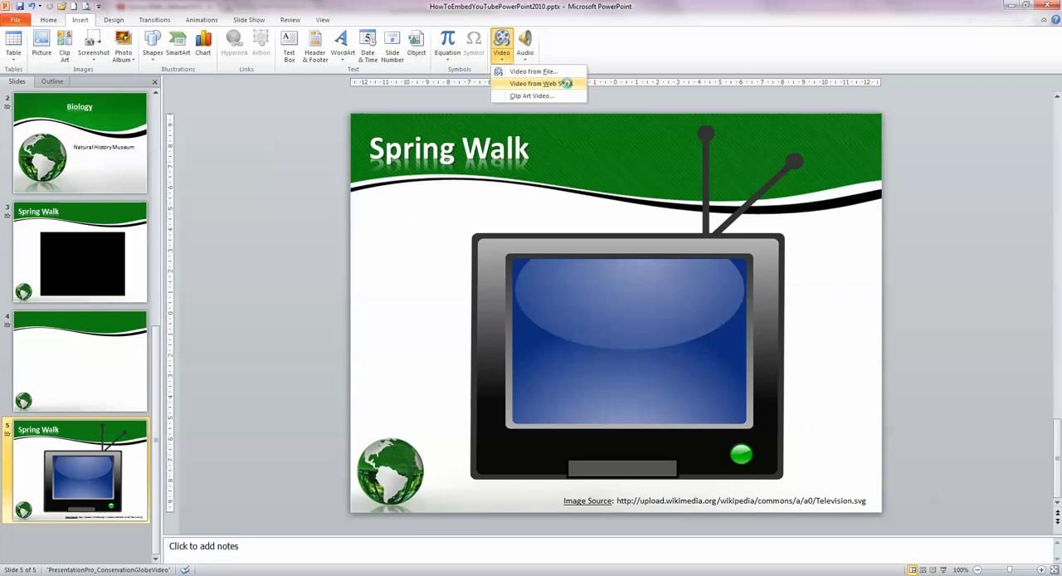
- Add the Spring Walk web video and fit it over the TV screen on slide 5
{"action": "left_click", "coordinate": [532, 70]}
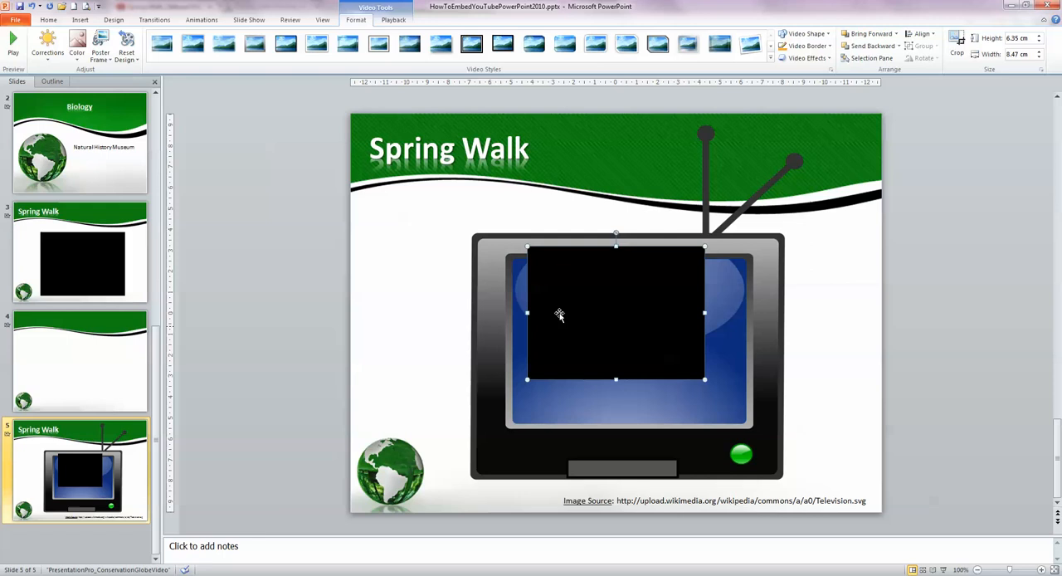
{"action": "left_click_drag", "start_coordinate": [705, 380], "coordinate": [746, 425]}
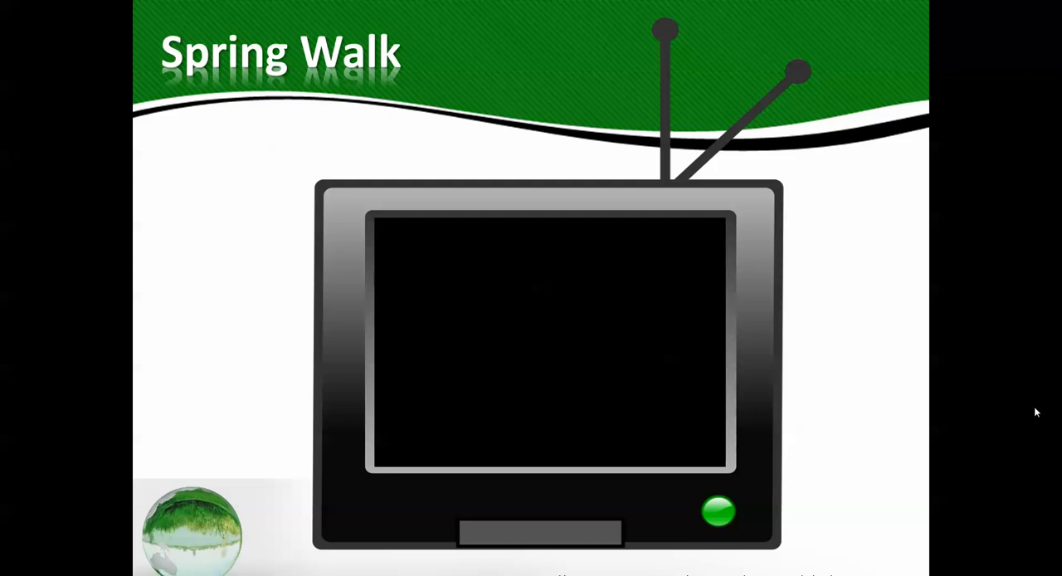
- Play the Spring Walk video inside the TV screen and drag its progress bar forward
{"action": "left_click", "coordinate": [547, 344]}
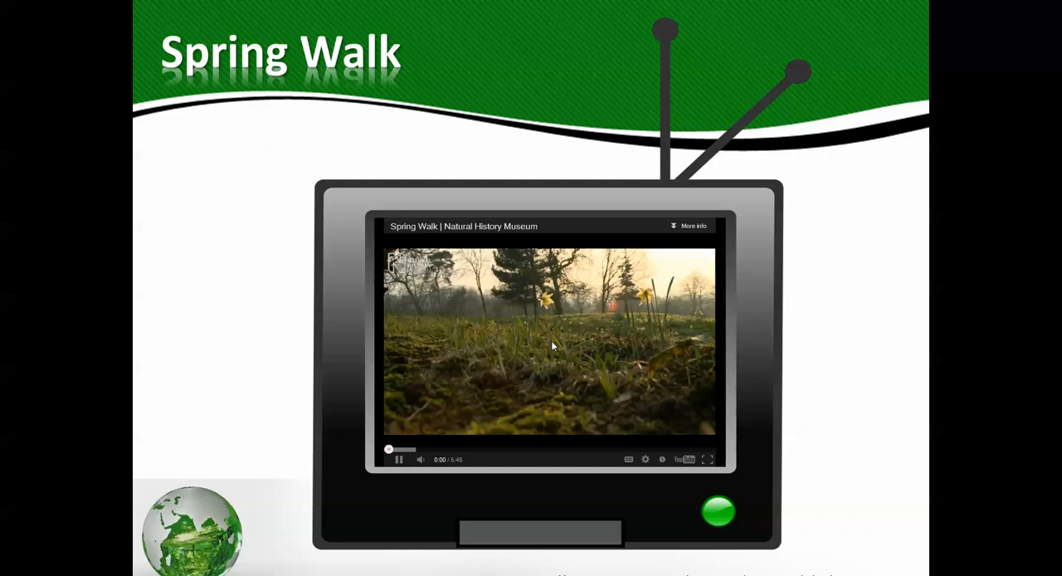
{"action": "left_click", "coordinate": [398, 459]}
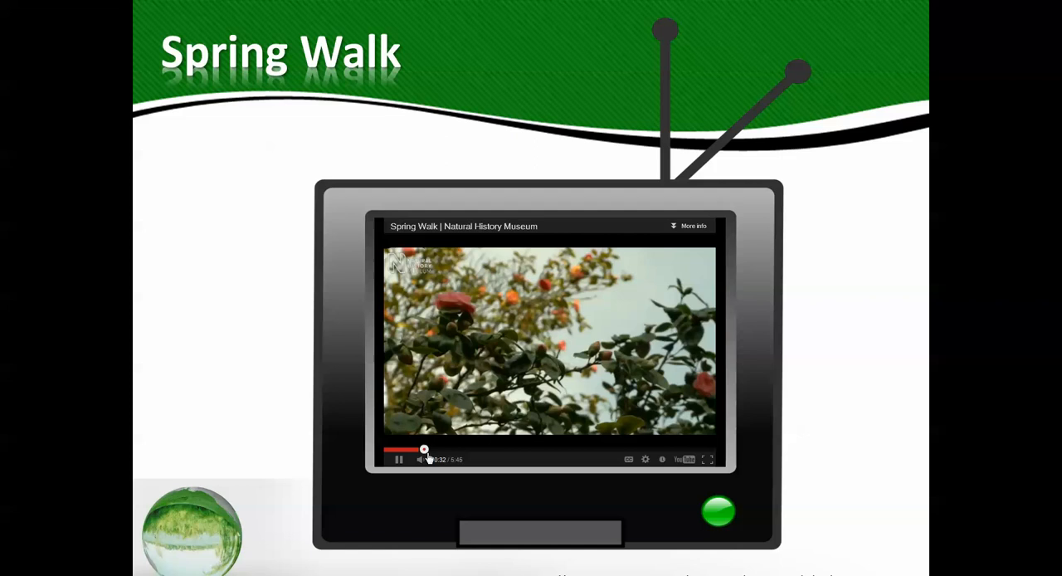
{"action": "left_click_drag", "start_coordinate": [425, 449], "coordinate": [546, 449]}
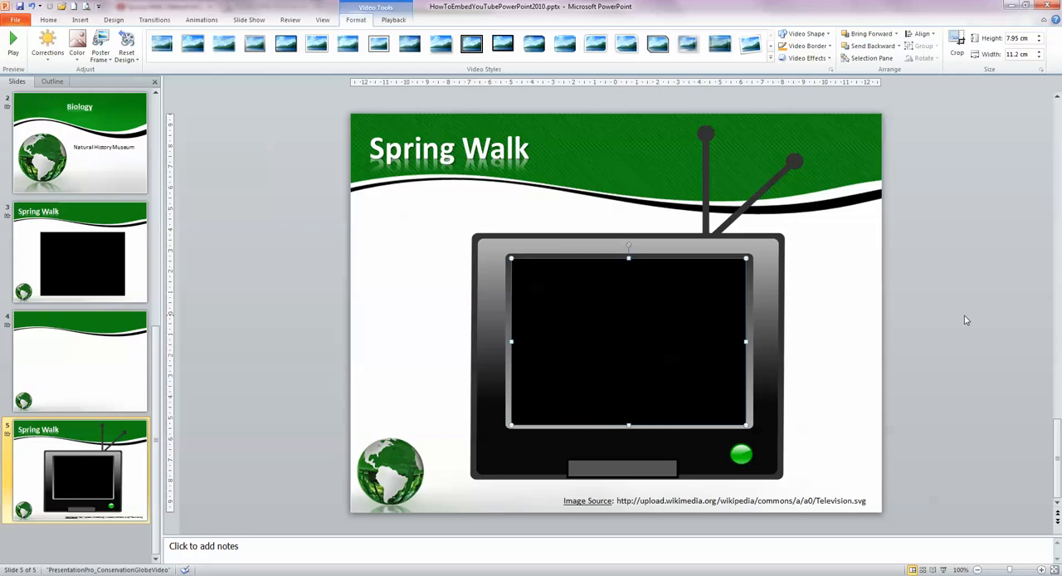
{"action": "mouse_move", "coordinate": [302, 387]}
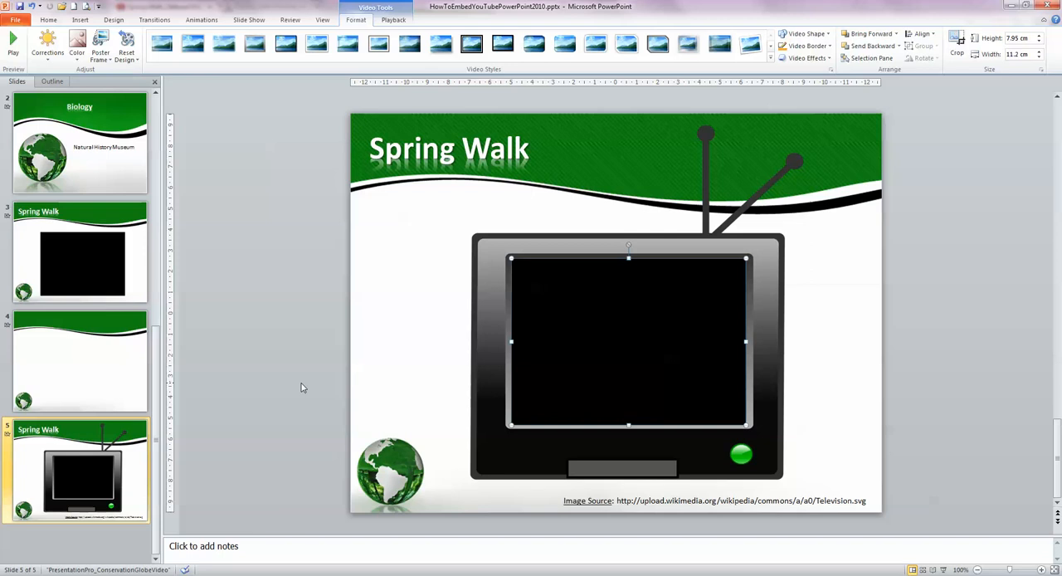